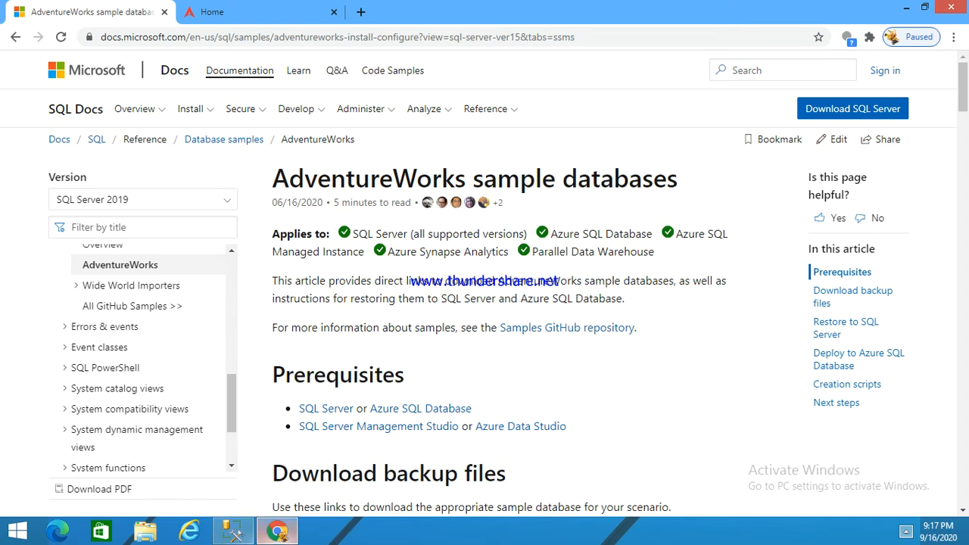
mouse_move(275, 530)
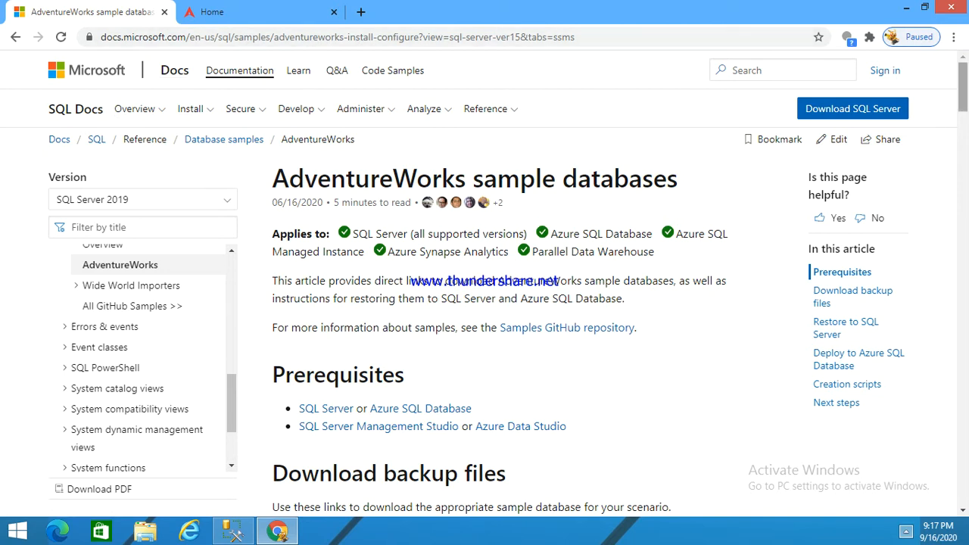
Bring up the link options for AdventureWorks2012.bak in the Download backup files table
scroll("down", 3)
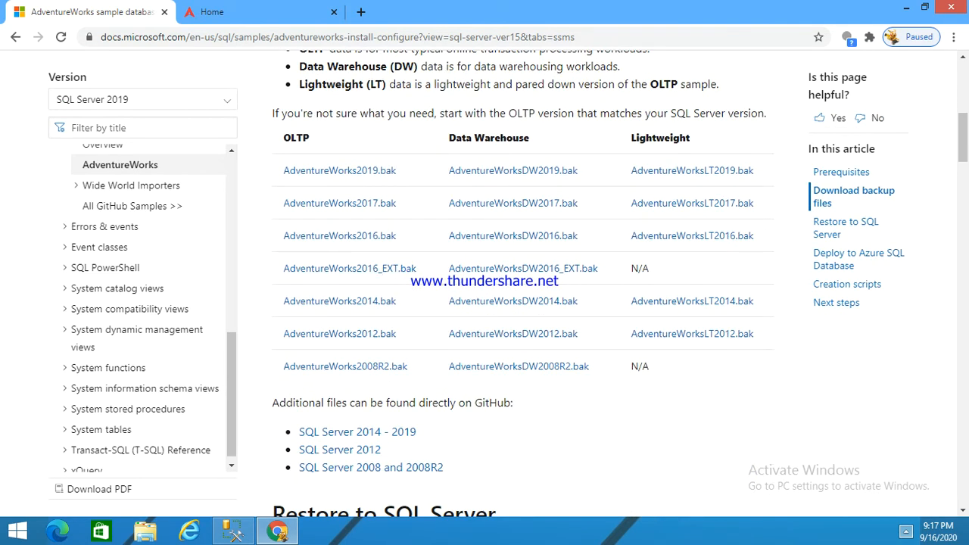
mouse_move(339, 300)
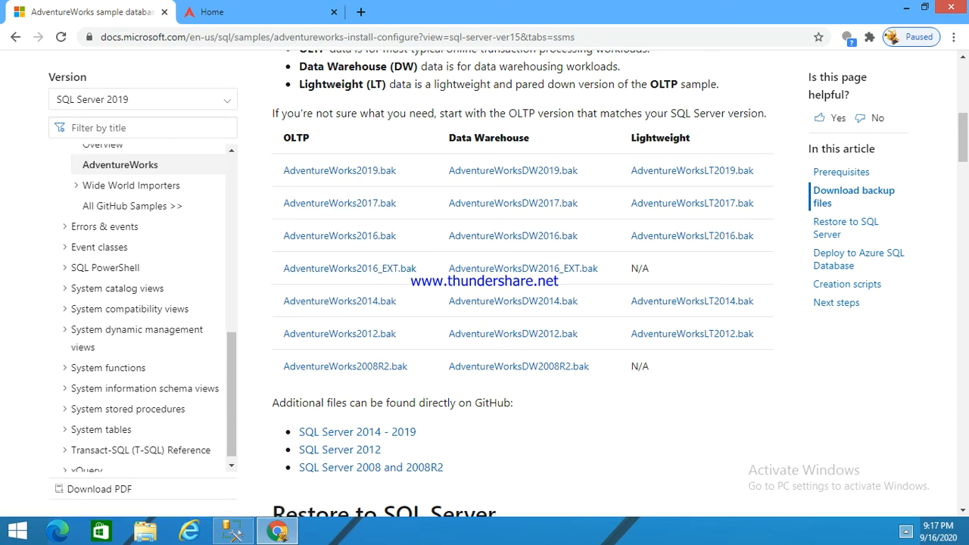
right_click(339, 333)
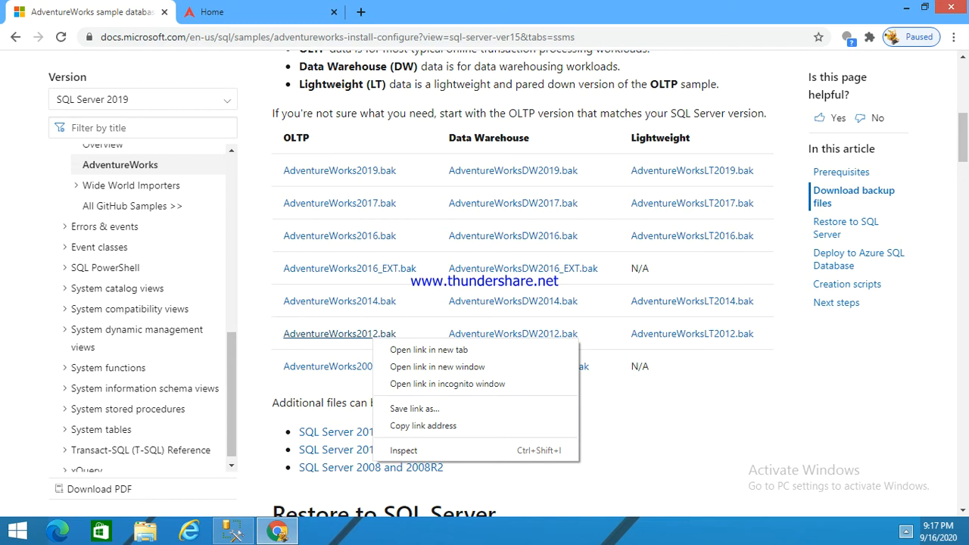
mouse_move(277, 529)
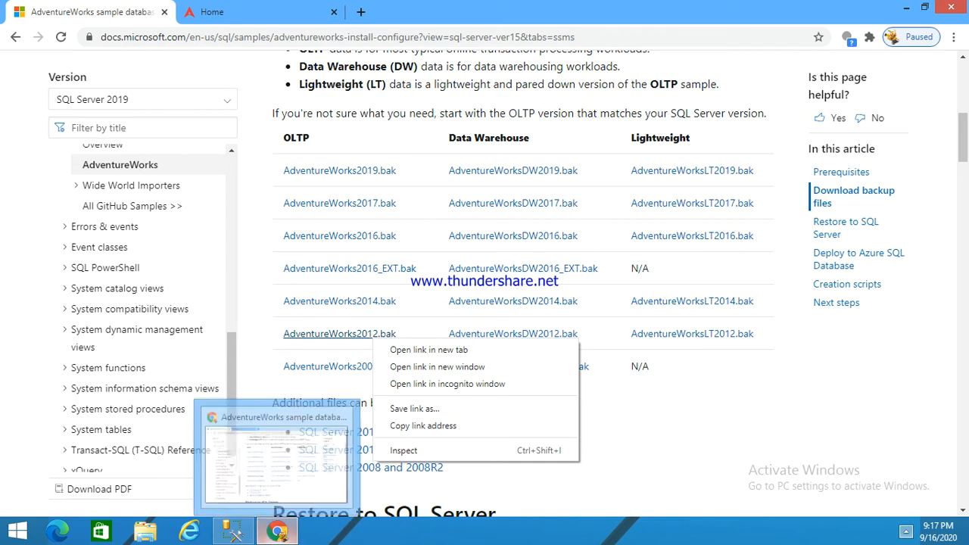
Copy the AdventureWorks .bak file from the Downloads folder
left_click(233, 529)
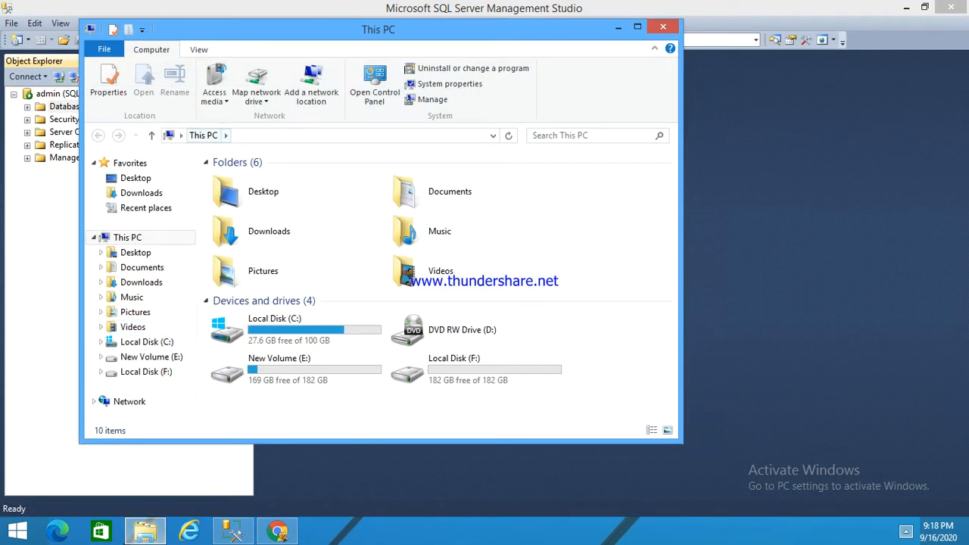
left_click(145, 207)
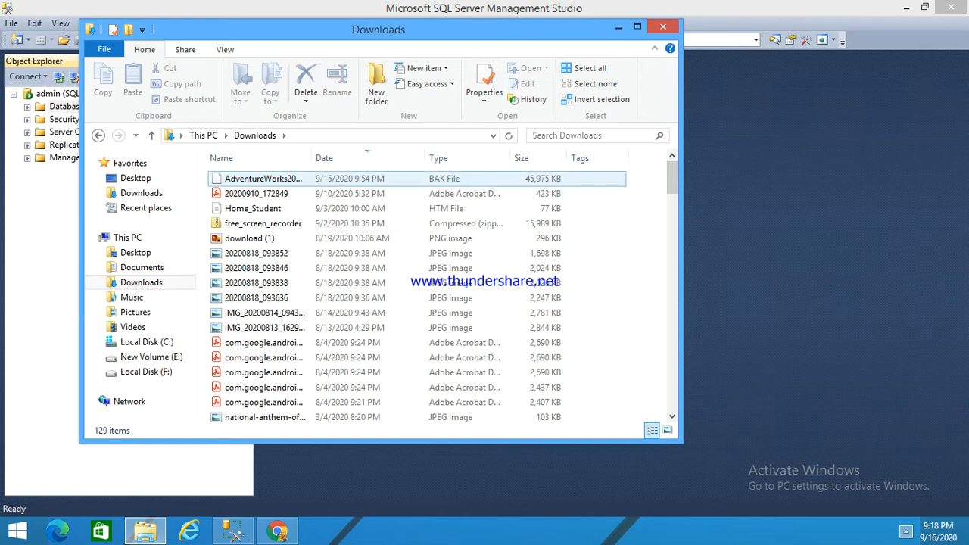
right_click(263, 179)
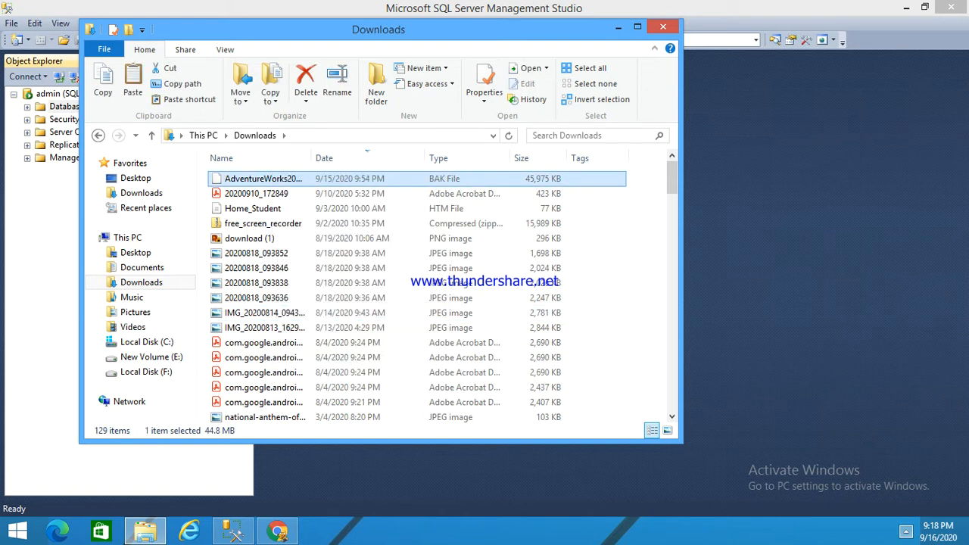
left_click(663, 27)
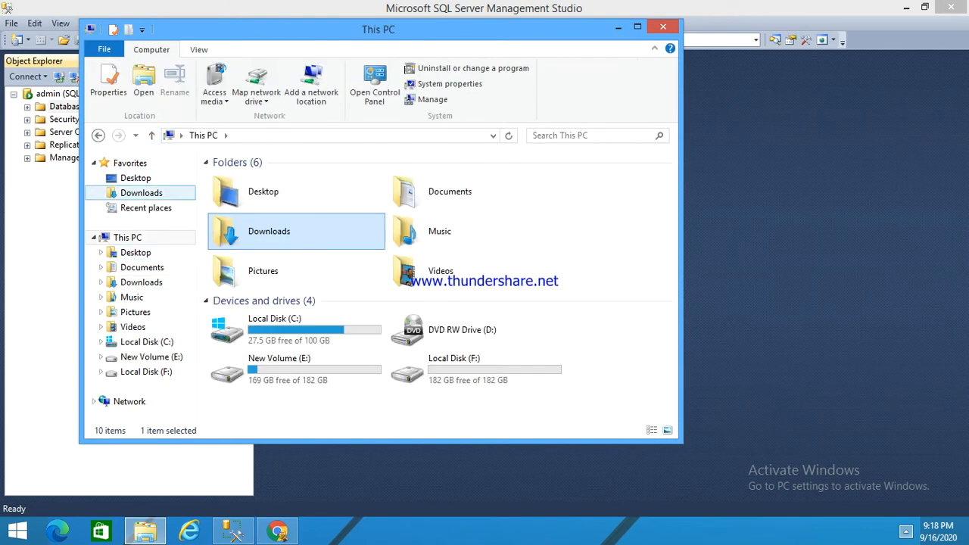
Browse to C:\Program Files\Microsoft SQL Server\MSSQL11.MSSQLSERVER
left_click(136, 177)
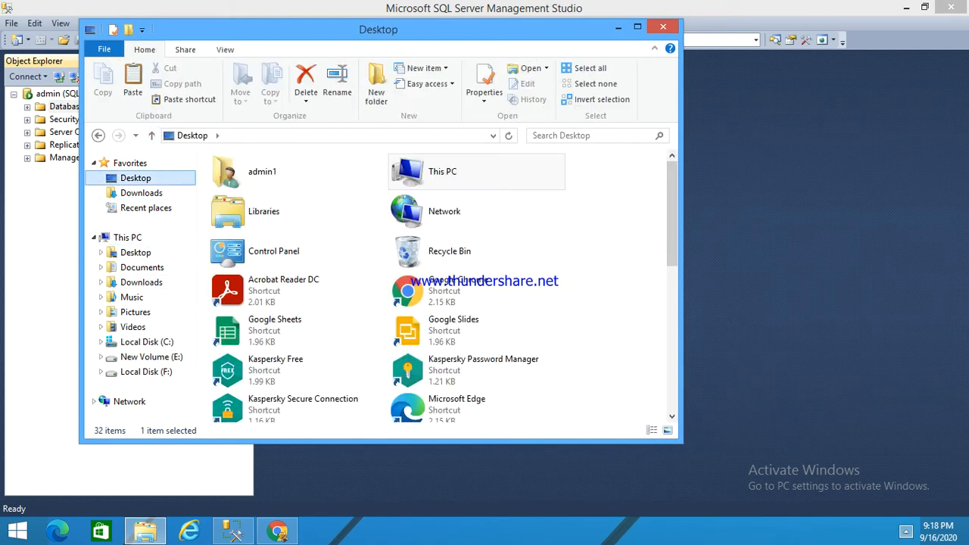
left_click(145, 343)
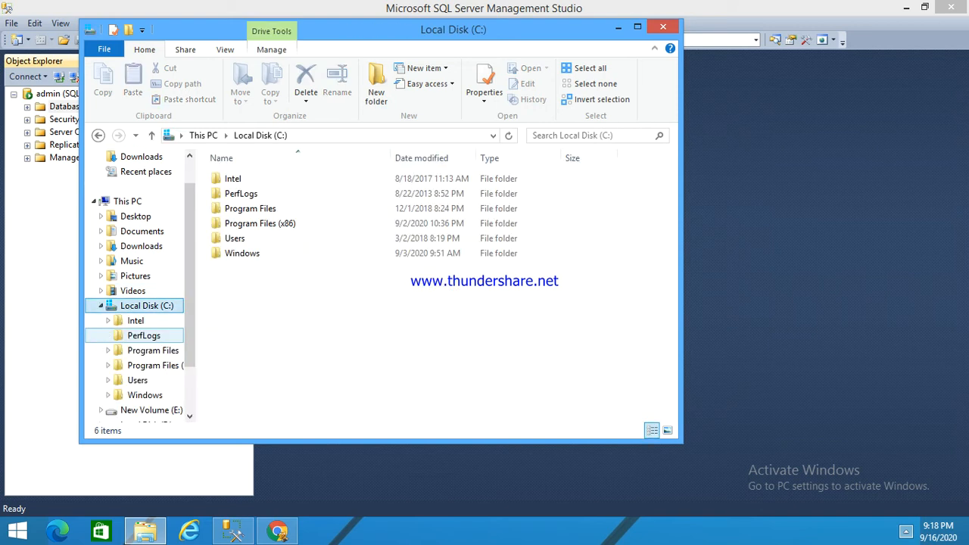
double_click(248, 209)
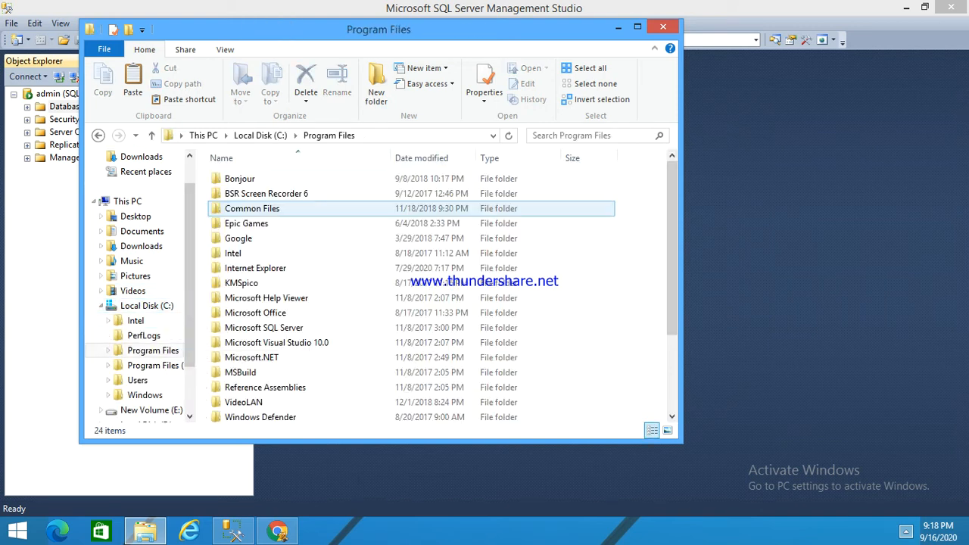
left_click(263, 327)
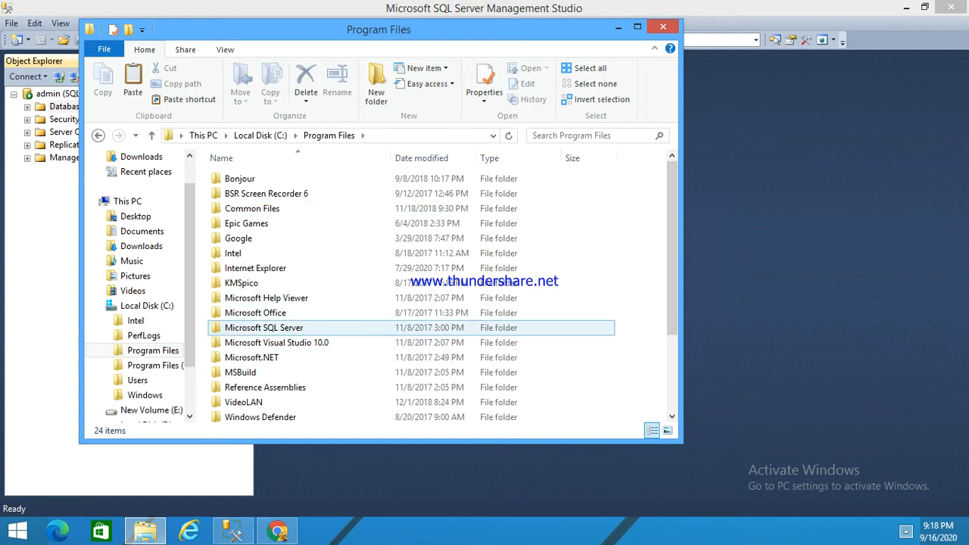
double_click(263, 327)
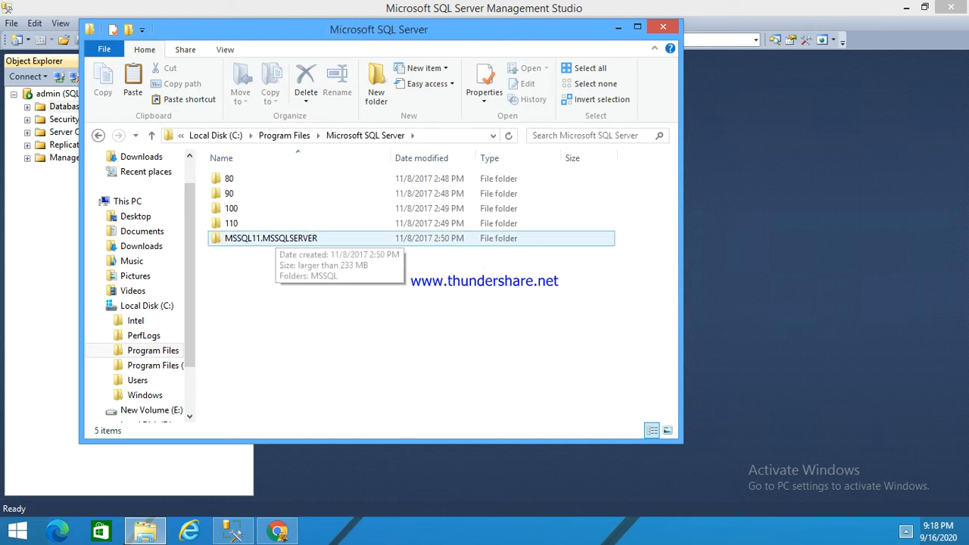
left_click(269, 237)
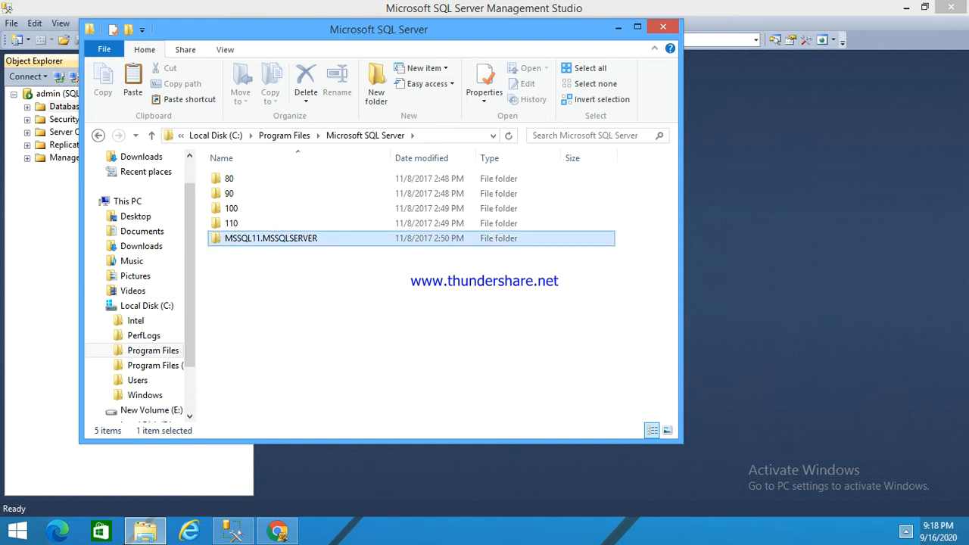
double_click(270, 238)
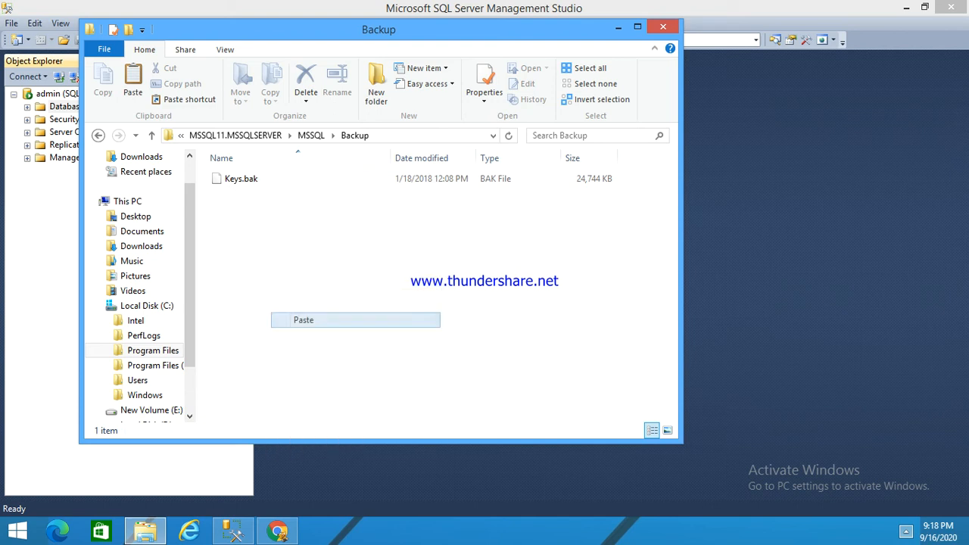
Paste AdventureWorks2012.bak into the MSSQL Backup folder beside Keys.bak
left_click(303, 320)
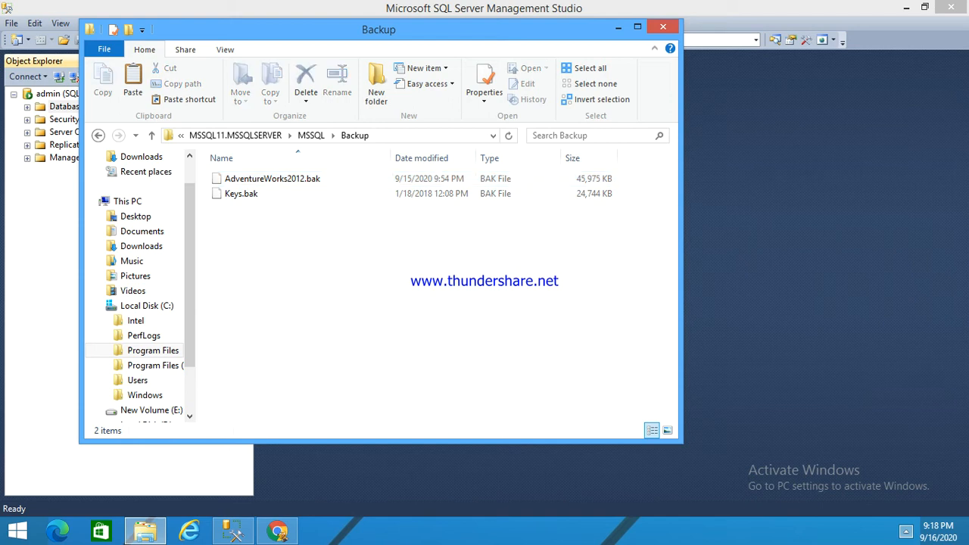
left_click(272, 179)
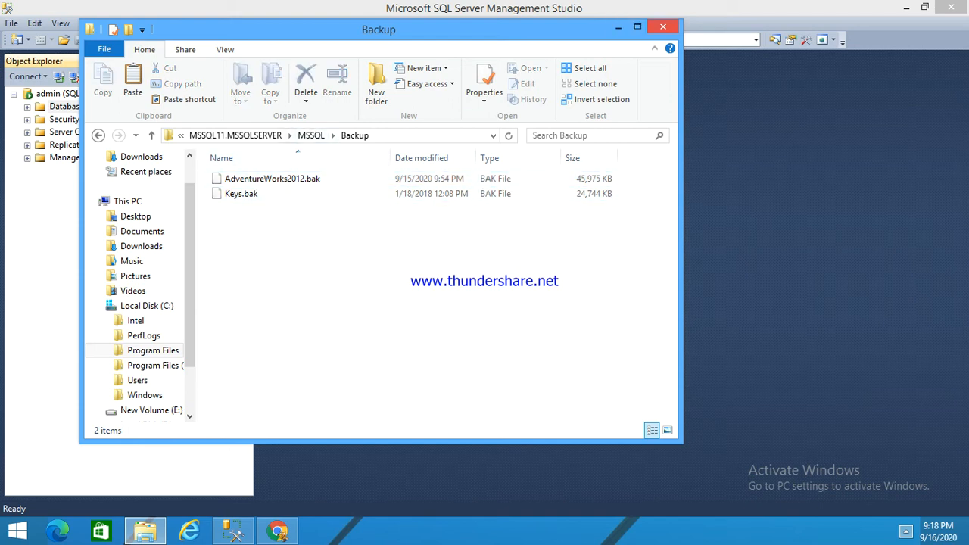
Close Explorer and bring up the Databases folder actions to reach Restore Database
left_click(663, 27)
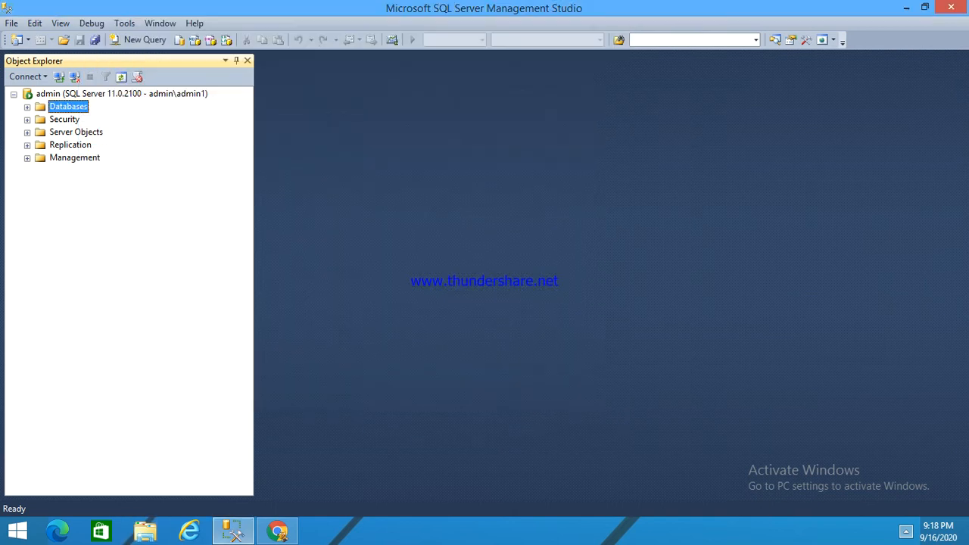
mouse_move(233, 530)
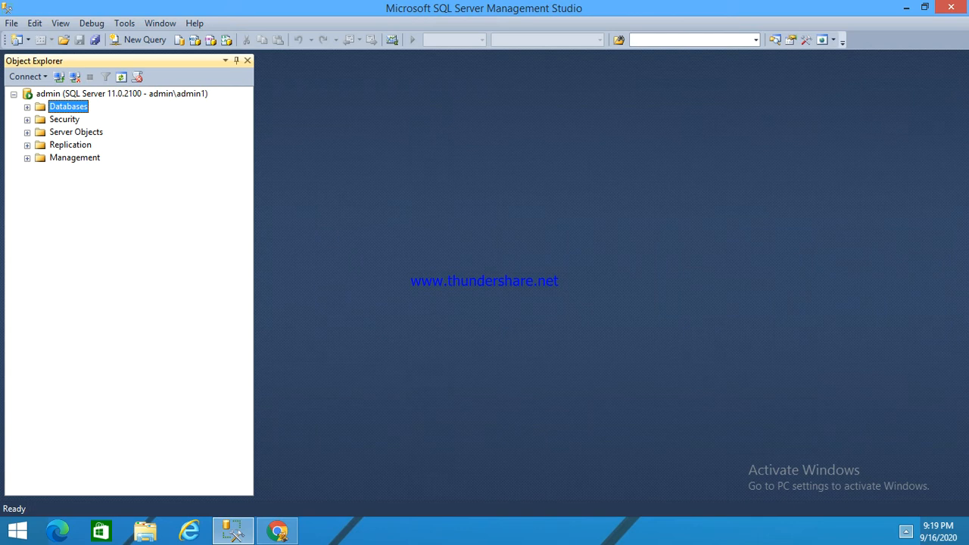
right_click(68, 106)
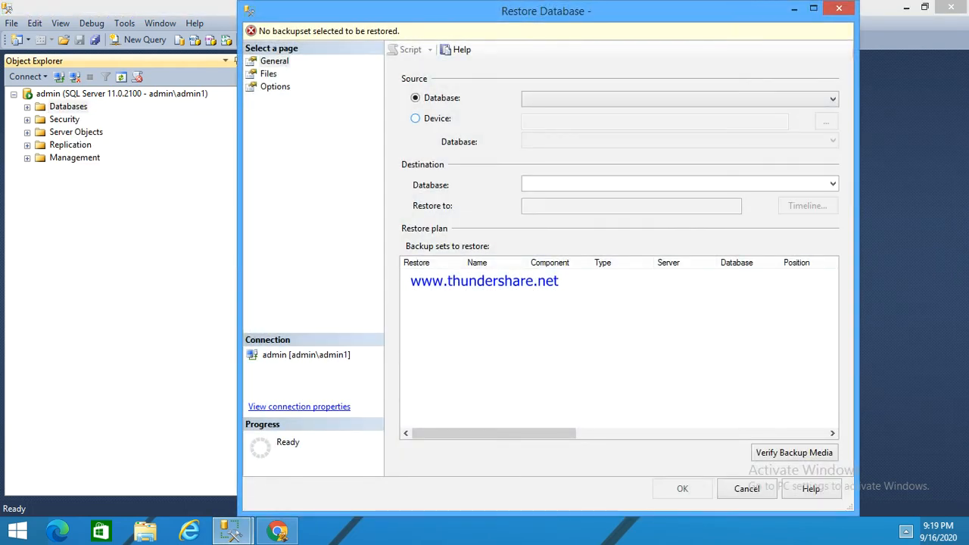
Set the restore source device to AdventureWorks2012.bak from the Backup folder
left_click(415, 118)
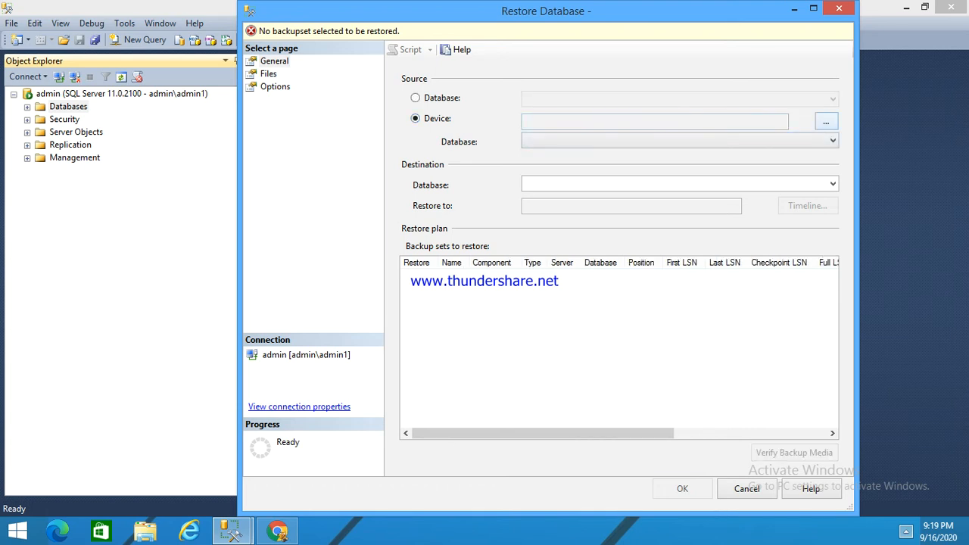
left_click(826, 121)
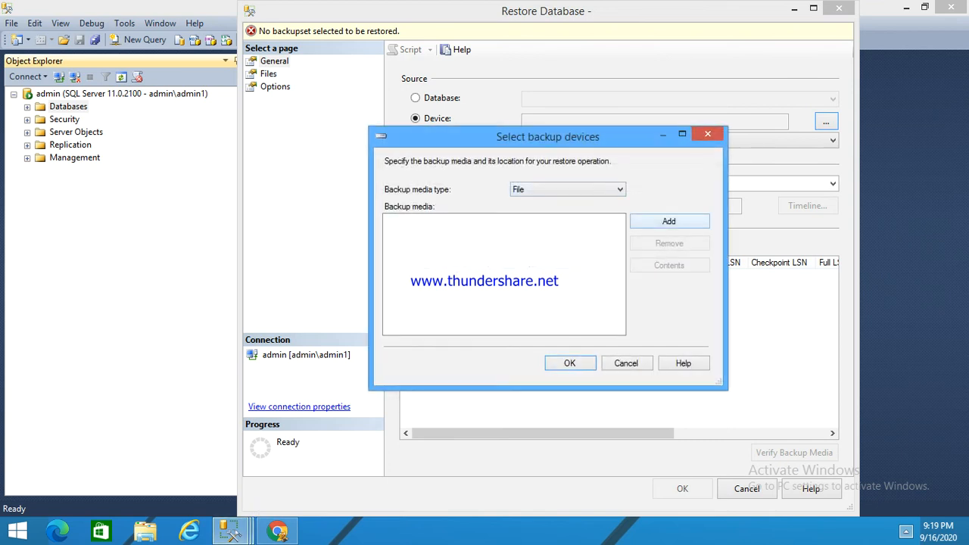
left_click(669, 221)
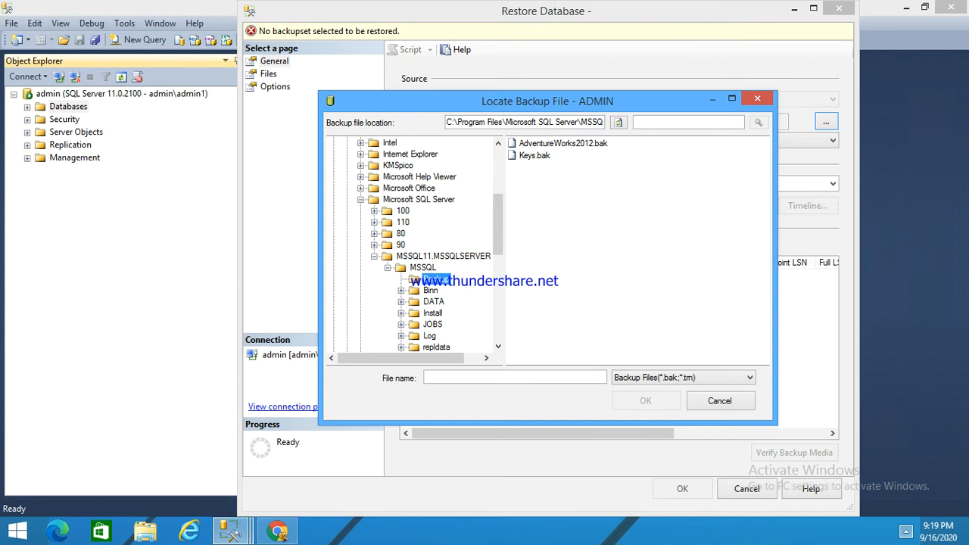
left_click(564, 143)
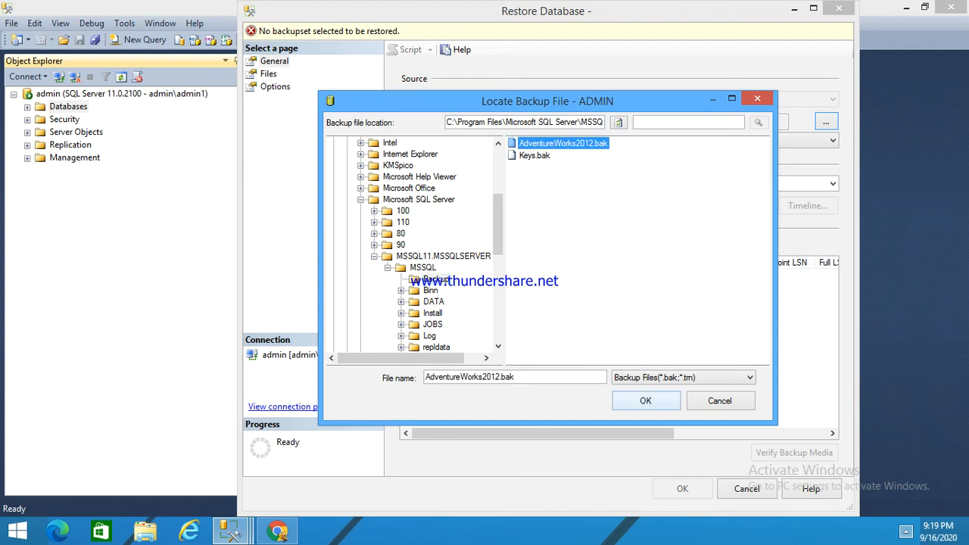
left_click(645, 400)
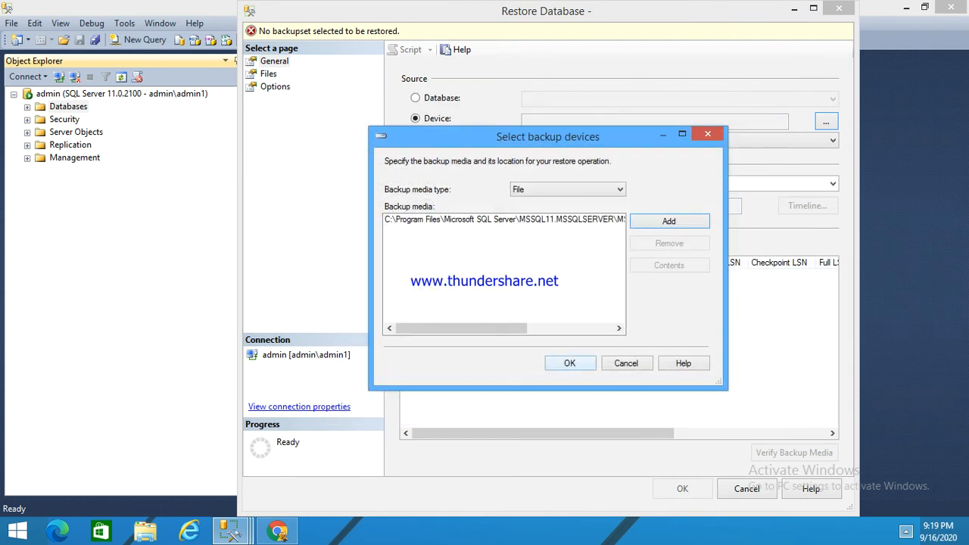
left_click(569, 363)
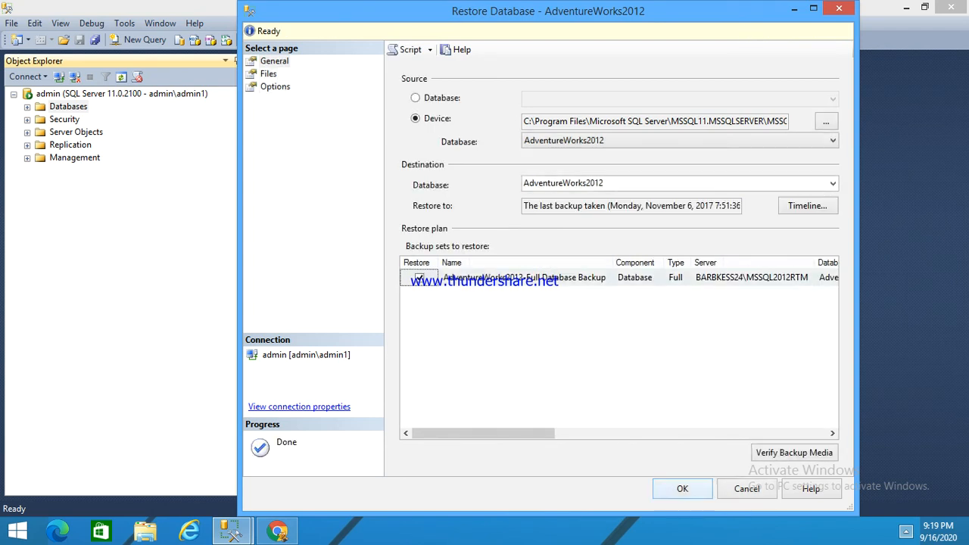
Run the restore of AdventureWorks2012 and acknowledge the success message
left_click(682, 487)
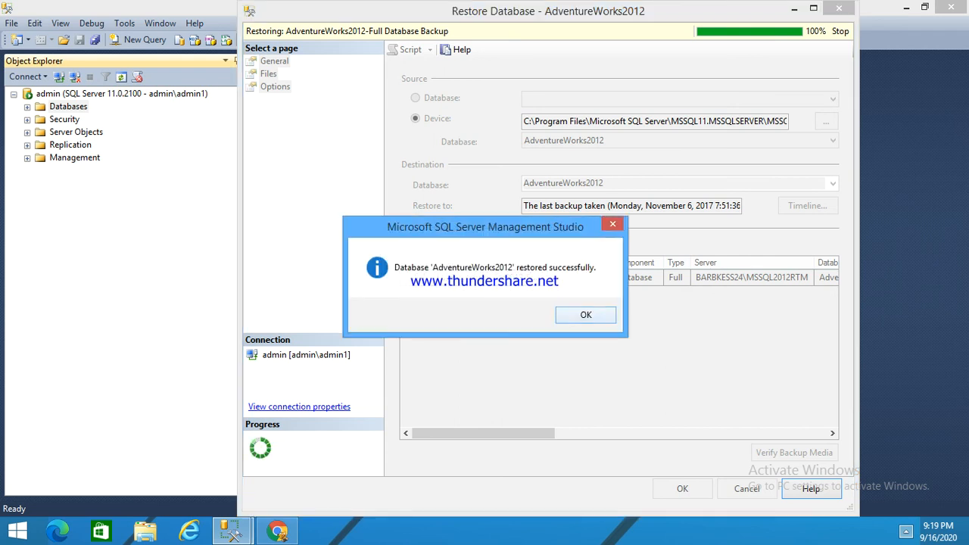
left_click(585, 315)
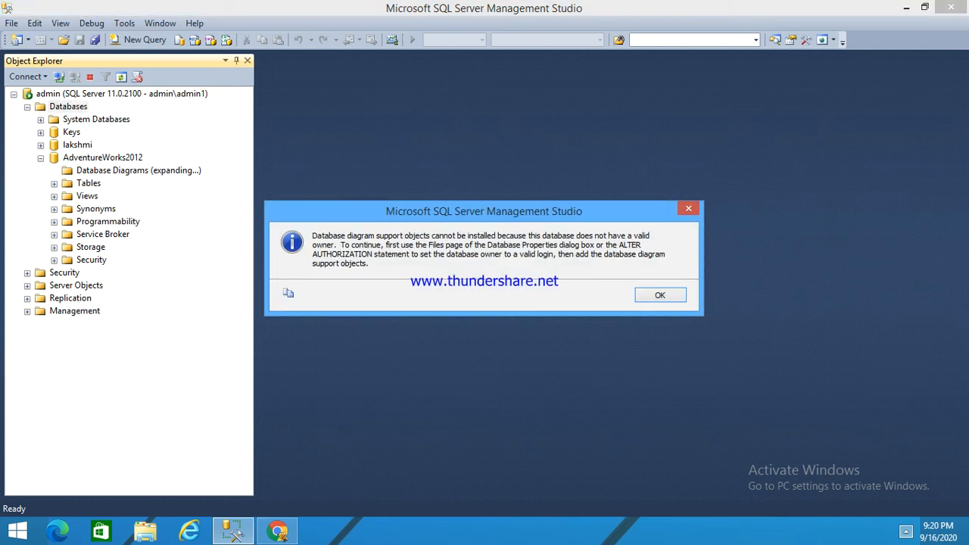
Dismiss the diagram-support warning and collapse AdventureWorks2012 under Databases
left_click(660, 294)
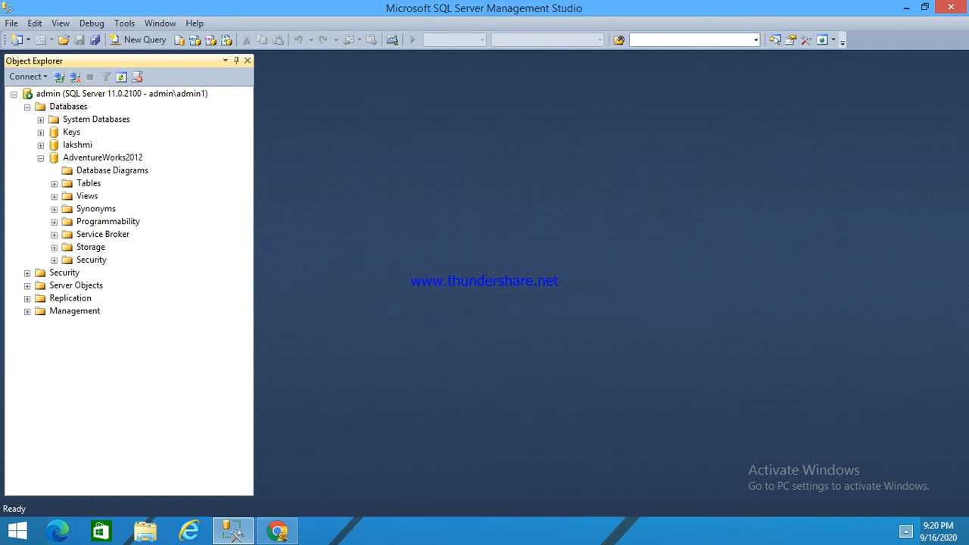
left_click(55, 183)
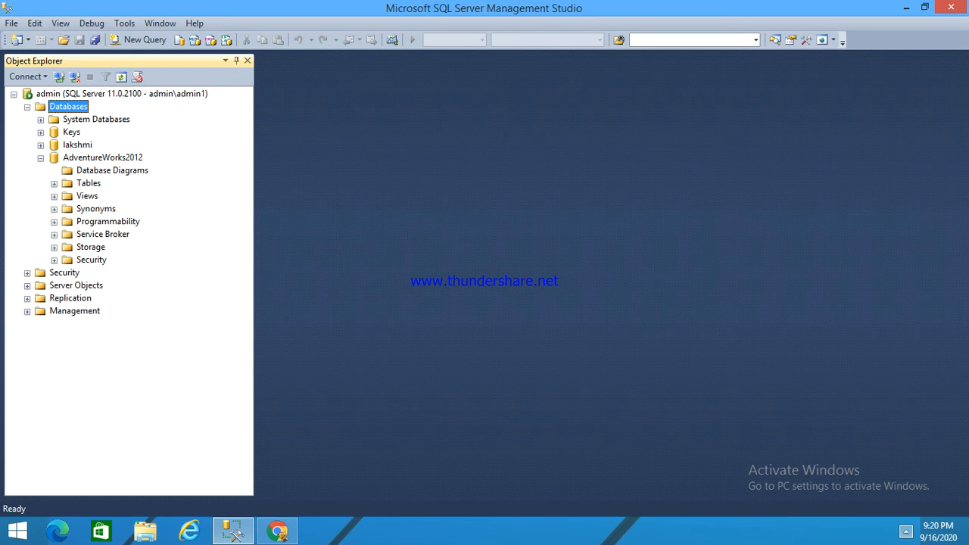
left_click(42, 157)
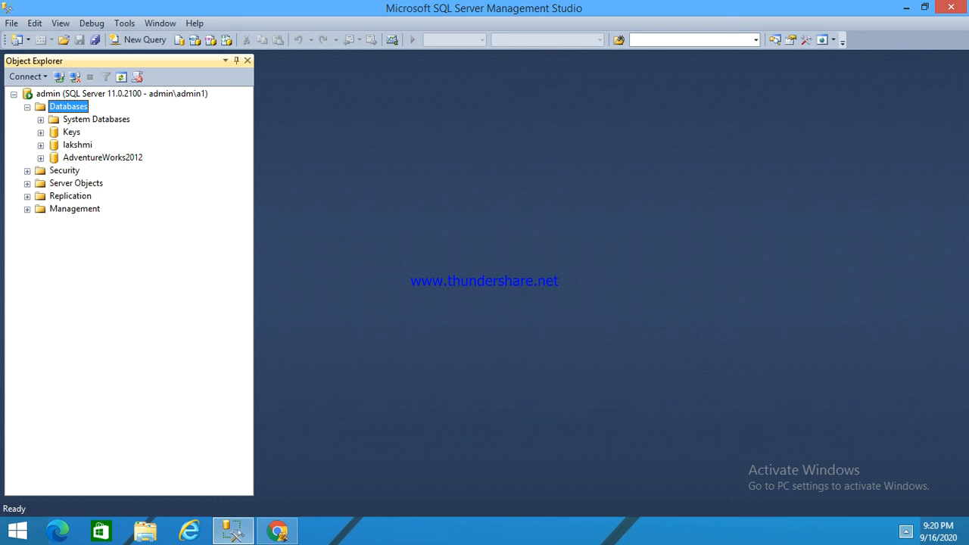